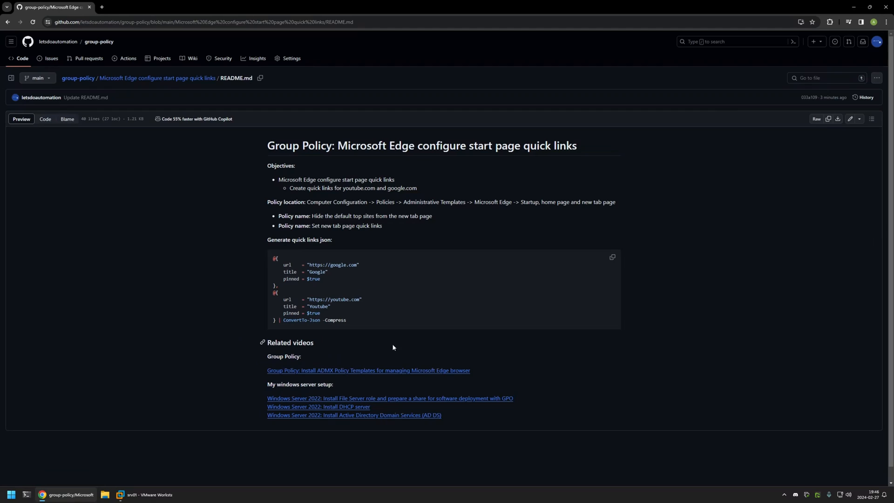
mouse_move(453, 424)
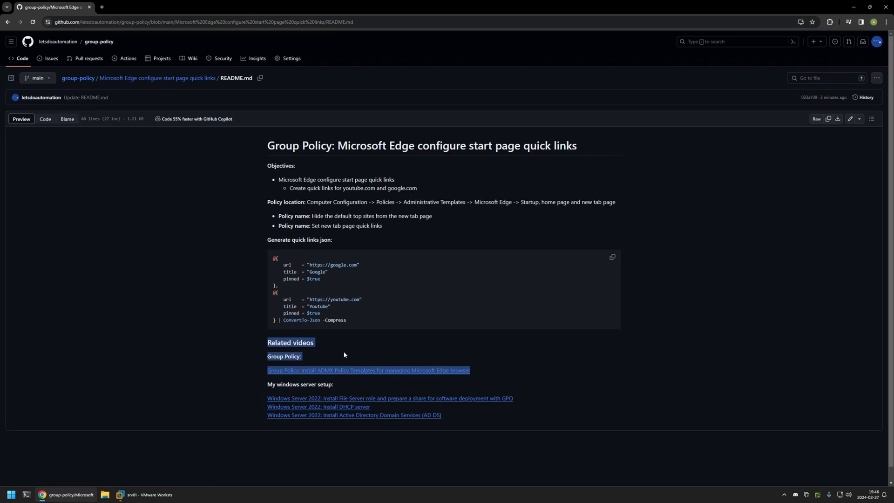
Leave the GitHub README and switch over to the server virtual machine.
click(621, 199)
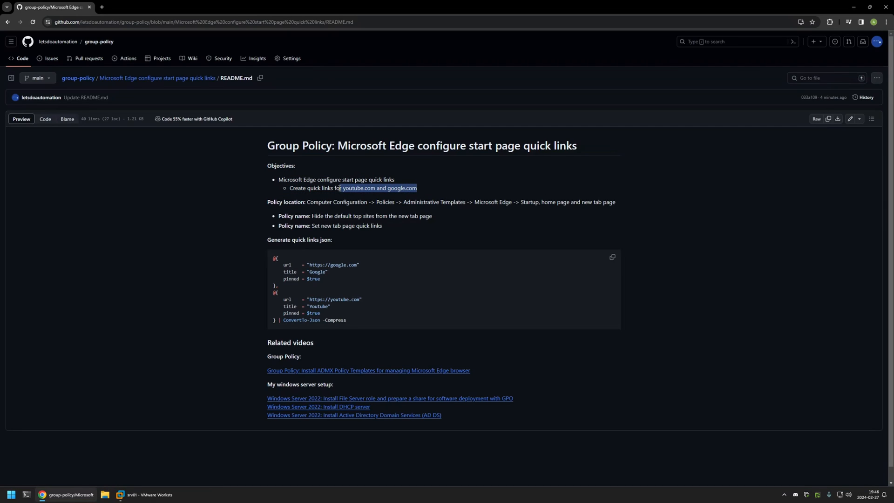
click(421, 189)
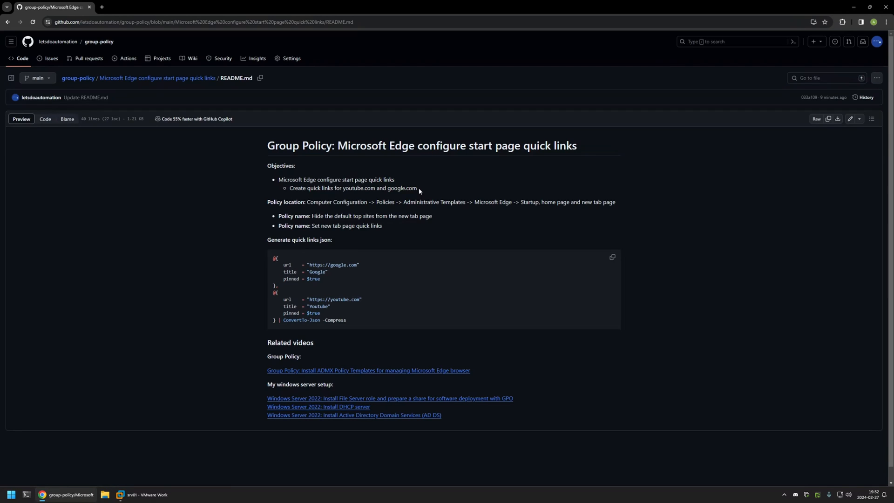
click(145, 494)
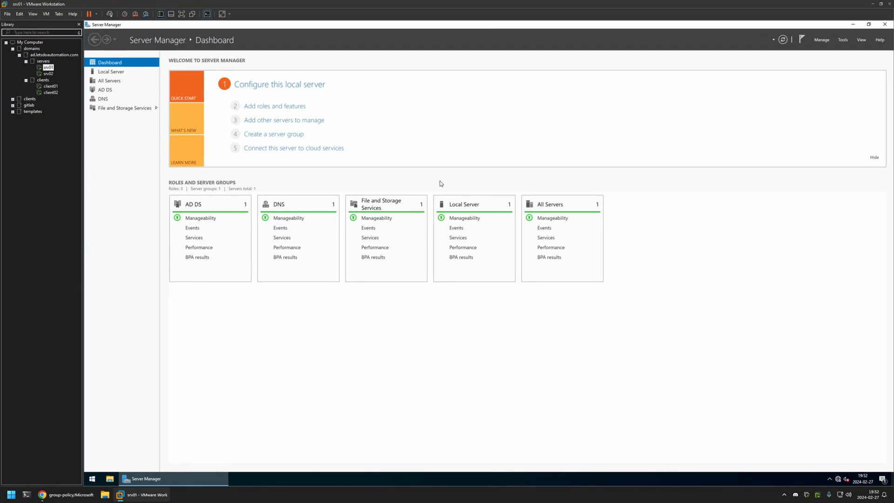
mouse_move(819, 54)
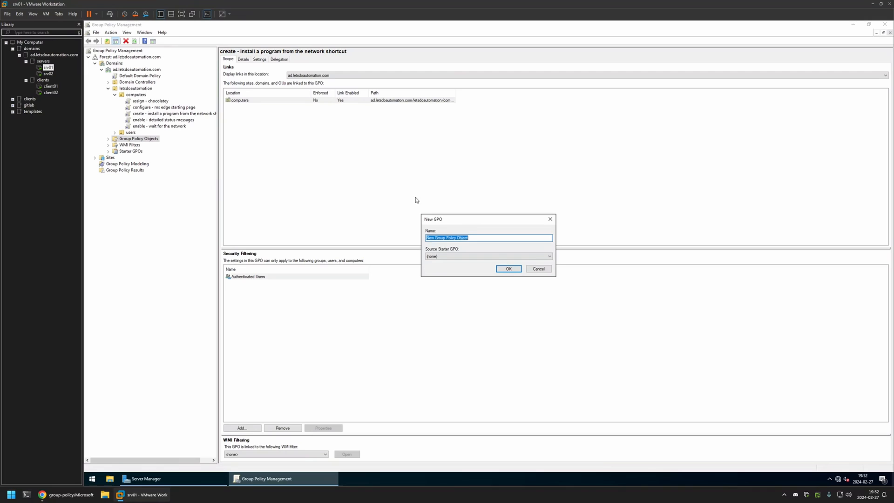
Create a GPO named 'edge settings' under Group Policy Objects and bring up its actions.
text(edge settings)
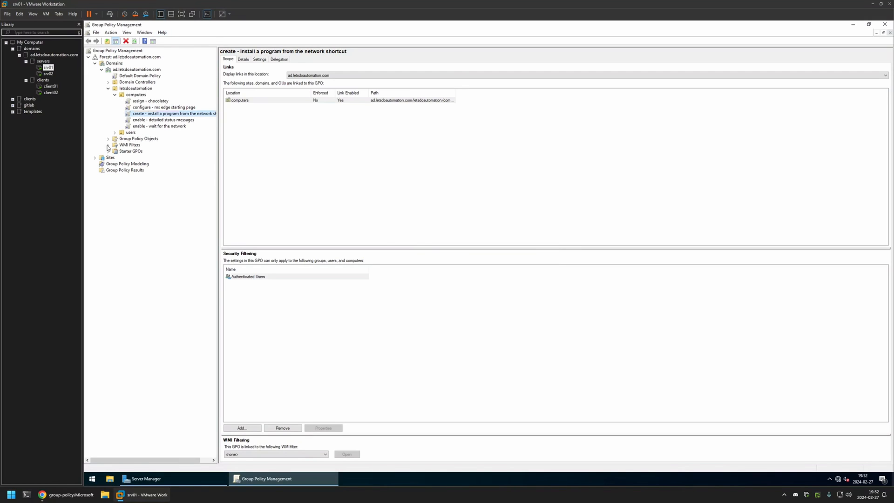
click(108, 139)
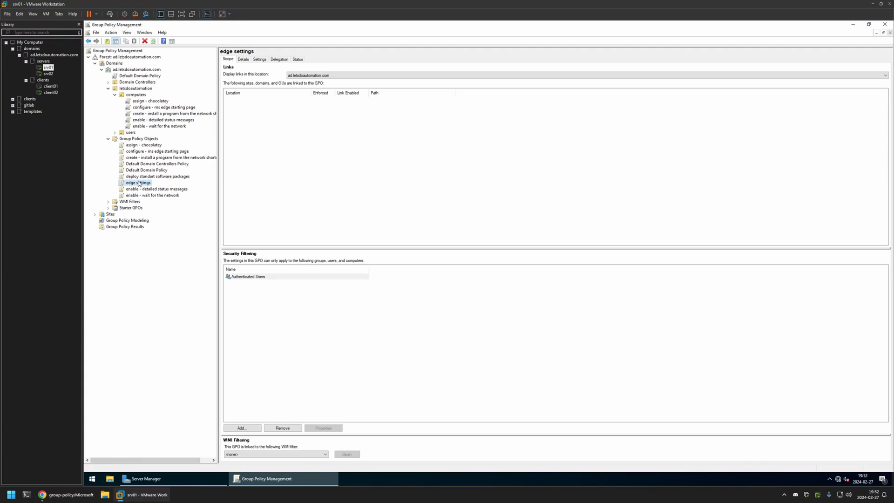
right_click(138, 182)
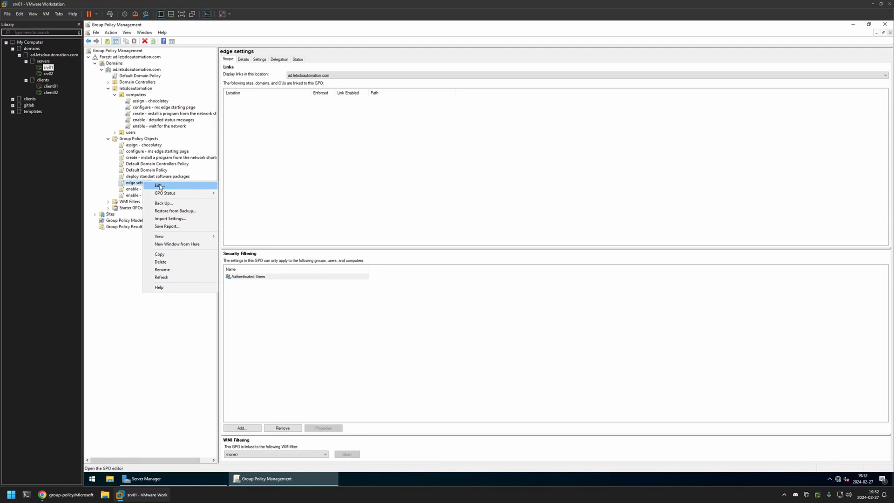
Edit 'edge settings' and navigate Computer Configuration > Administrative Templates > Microsoft Edge > Startup, home page and new tab page.
click(160, 185)
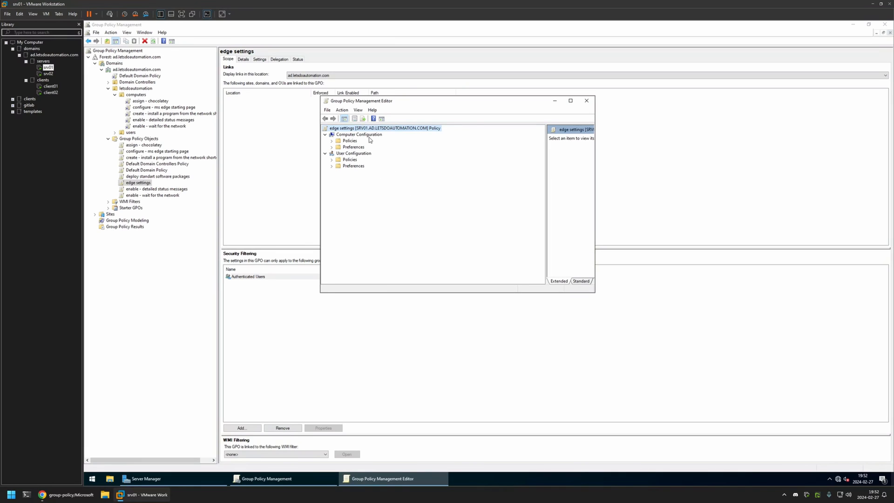
click(357, 134)
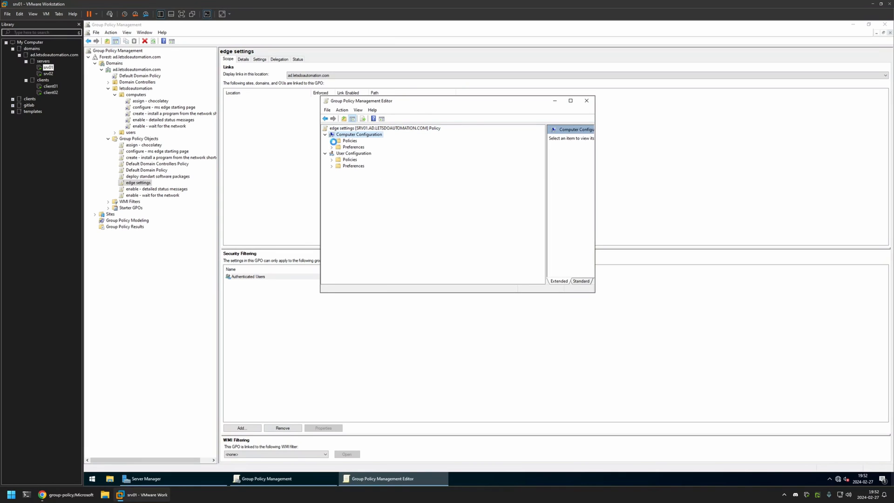
click(333, 140)
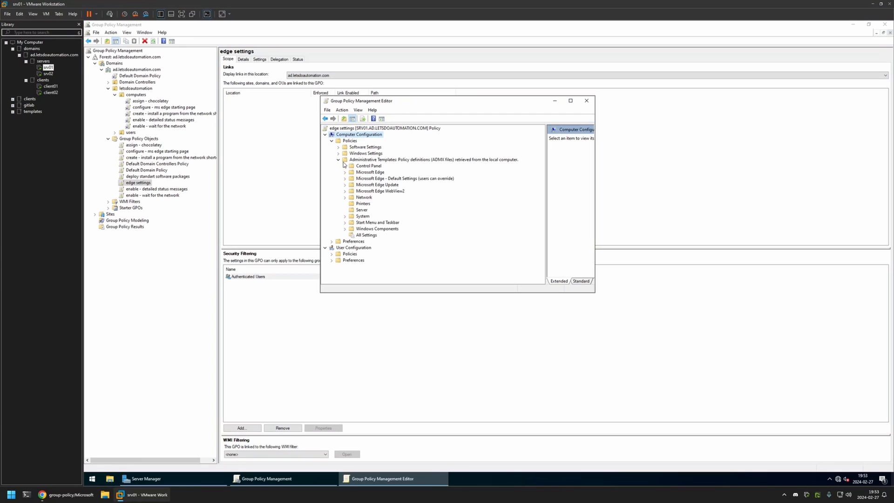
click(344, 172)
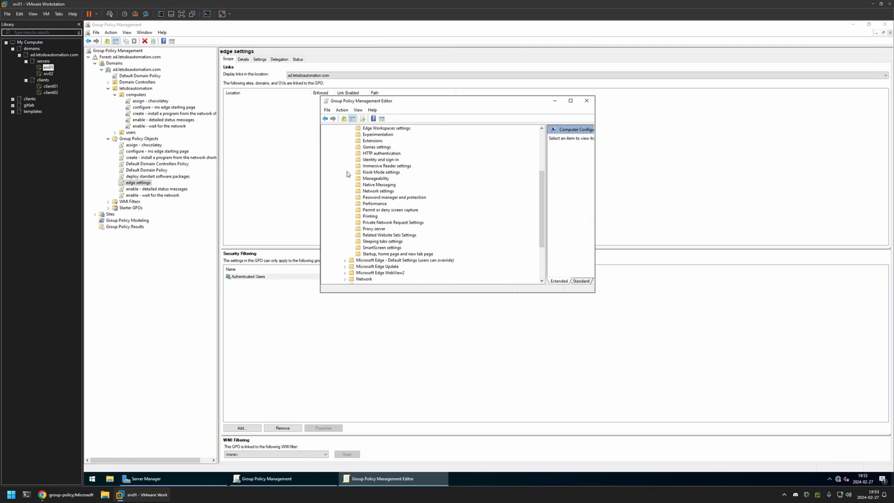
mouse_move(364, 255)
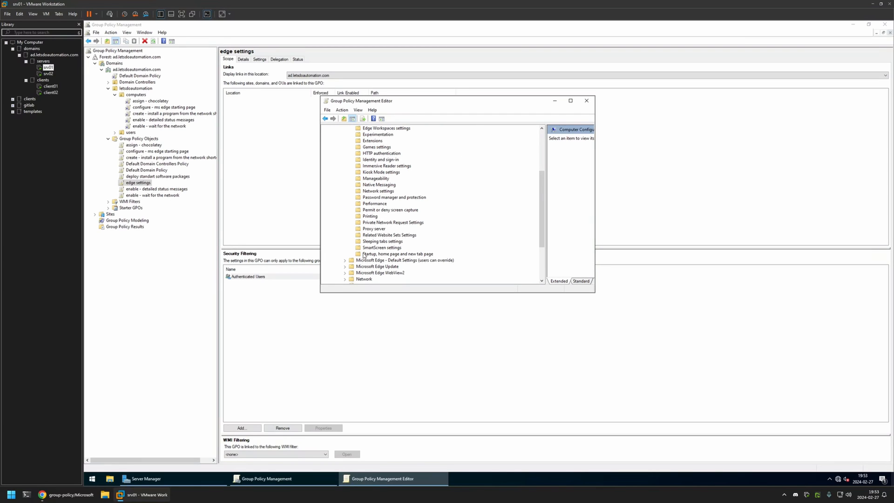
click(398, 254)
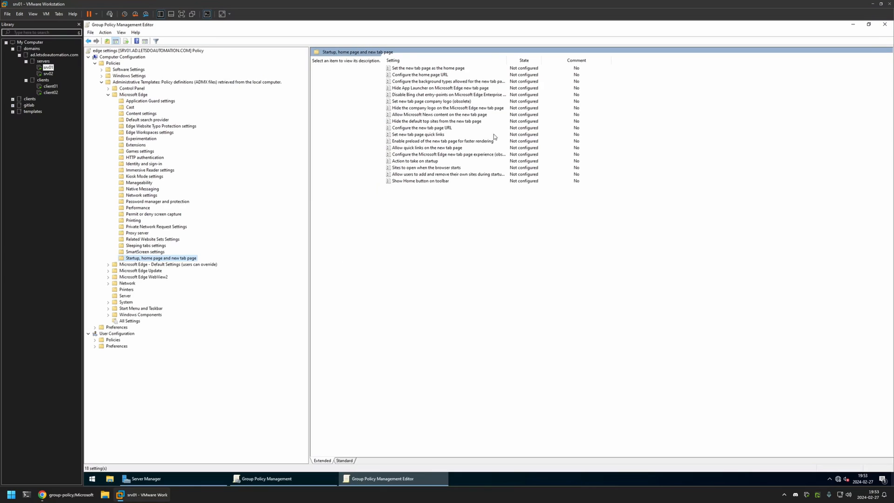
mouse_move(404, 198)
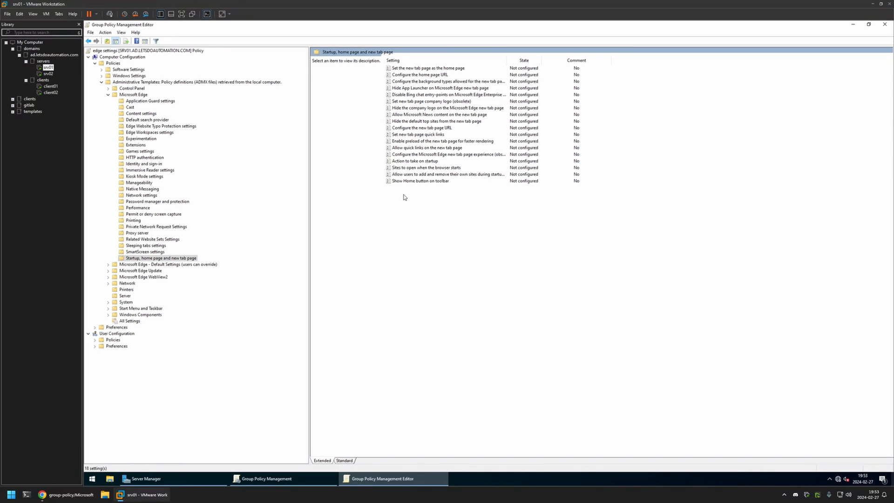
mouse_move(413, 126)
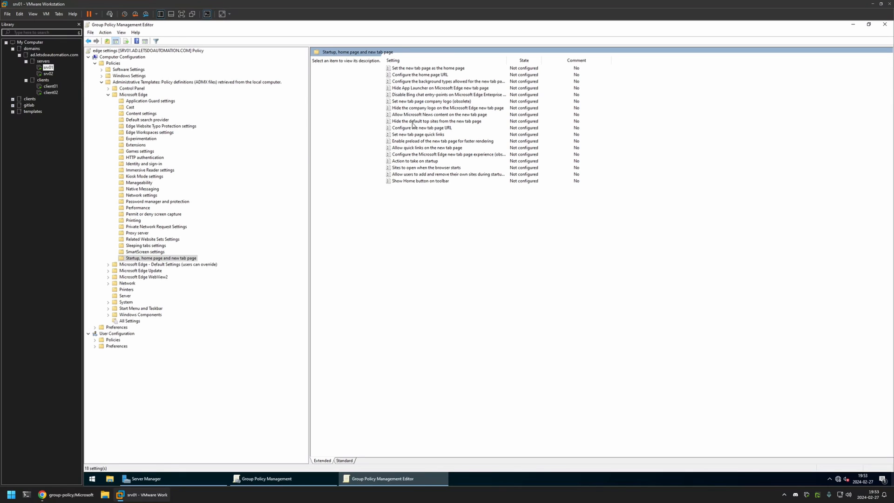
Set 'Hide the default top sites from the new tab page' to Enabled and confirm.
click(435, 121)
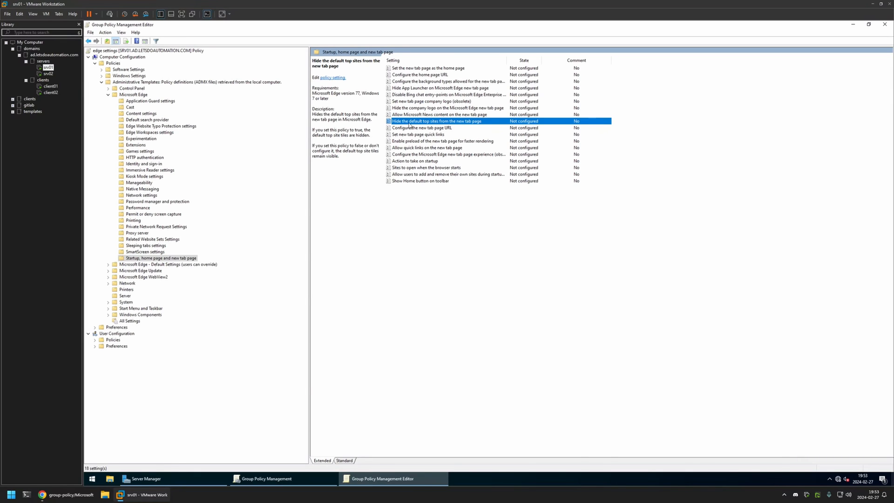
double_click(436, 121)
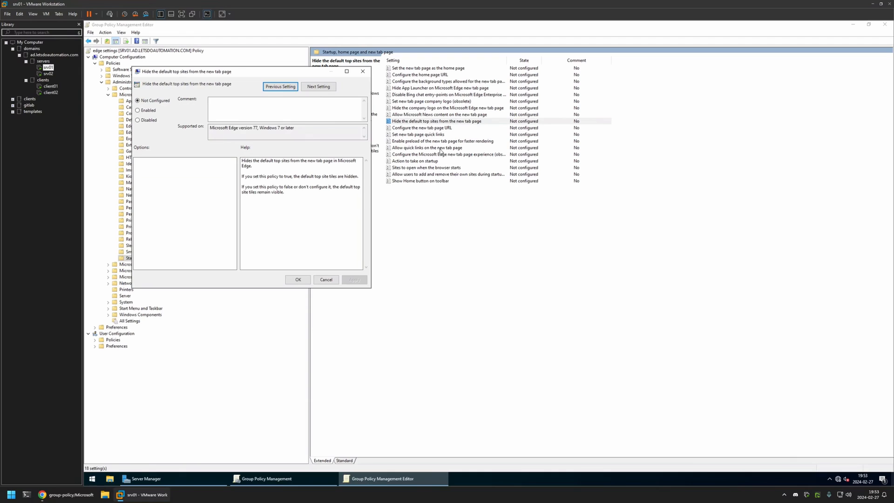
click(138, 110)
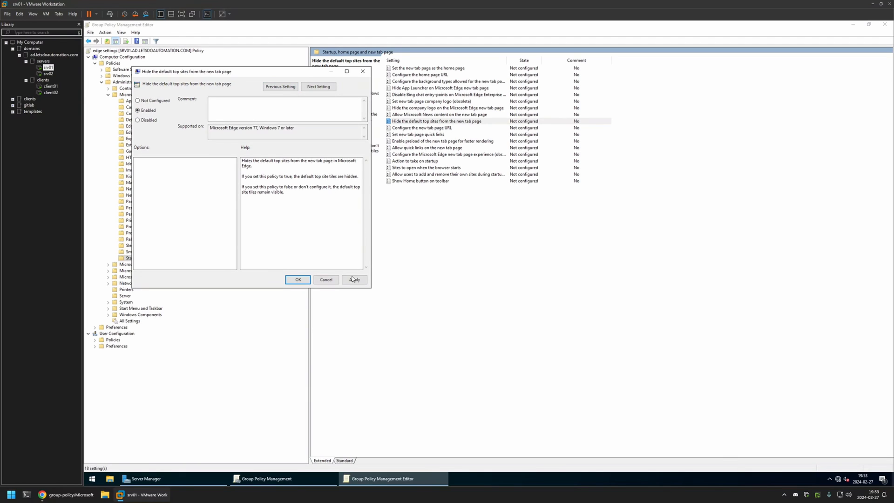
click(297, 280)
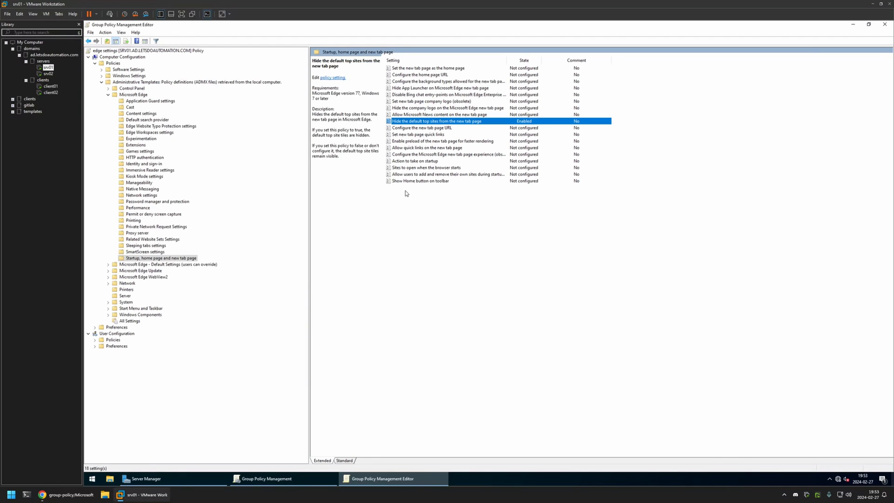
click(418, 134)
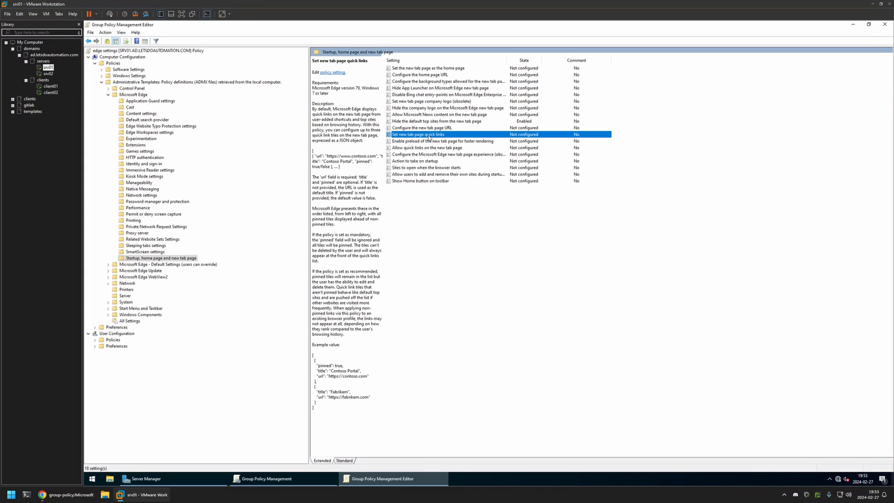
Set 'Set new tab page quick links' to Enabled, ready to enter the quick links value.
double_click(416, 134)
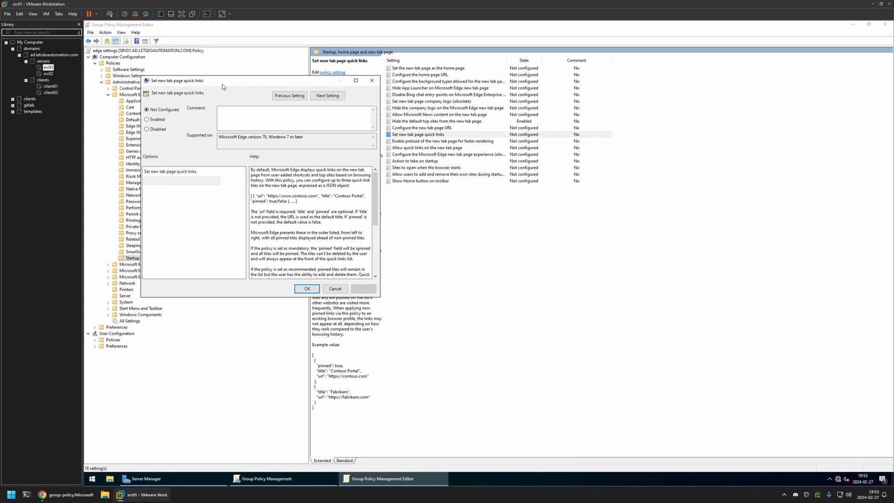
click(334, 138)
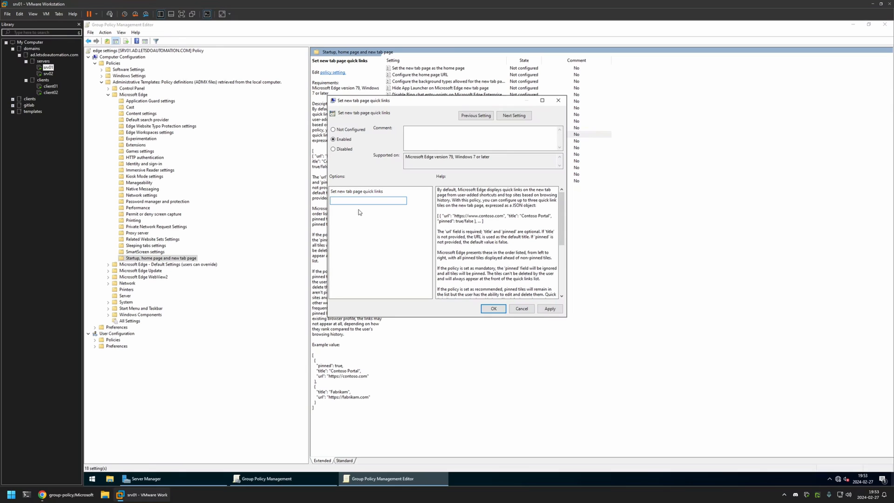
click(57, 495)
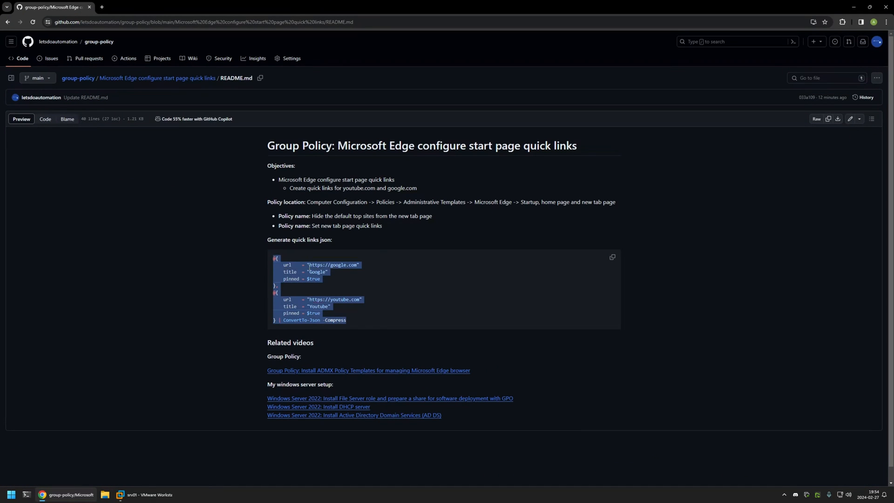
Copy the Google and YouTube quick-links PowerShell snippet from the GitHub README.
click(365, 300)
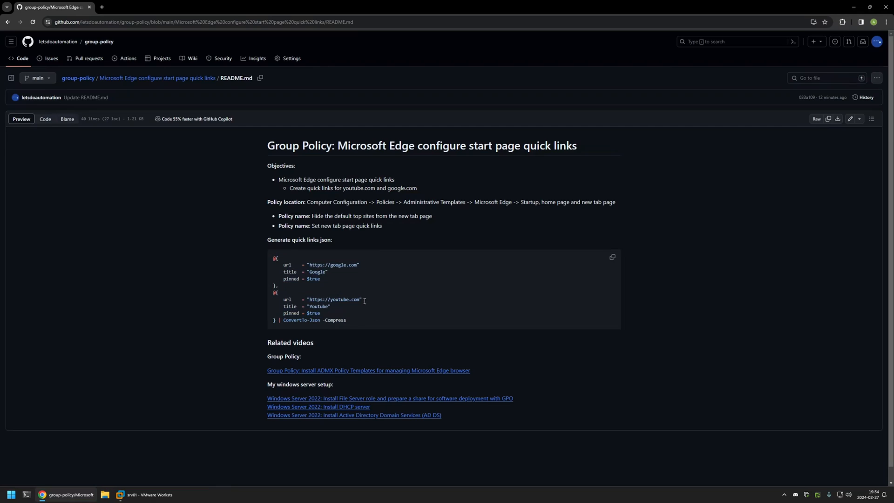
mouse_move(273, 322)
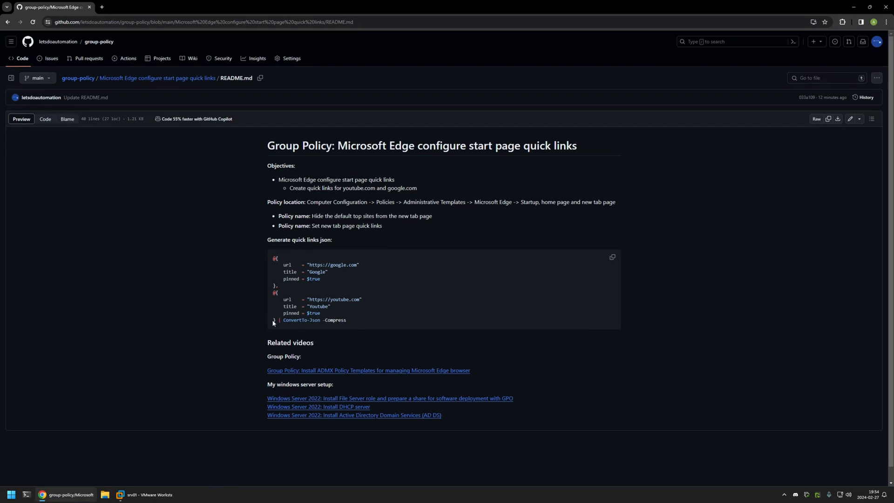
mouse_move(334, 279)
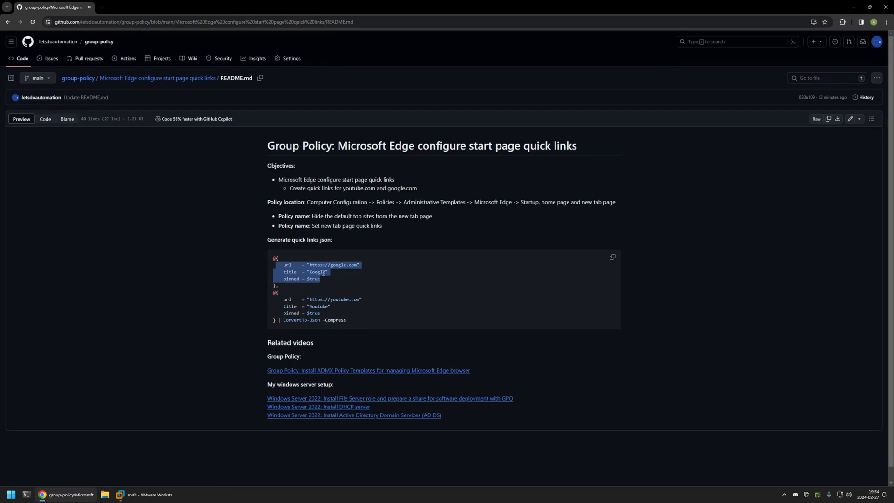
click(335, 291)
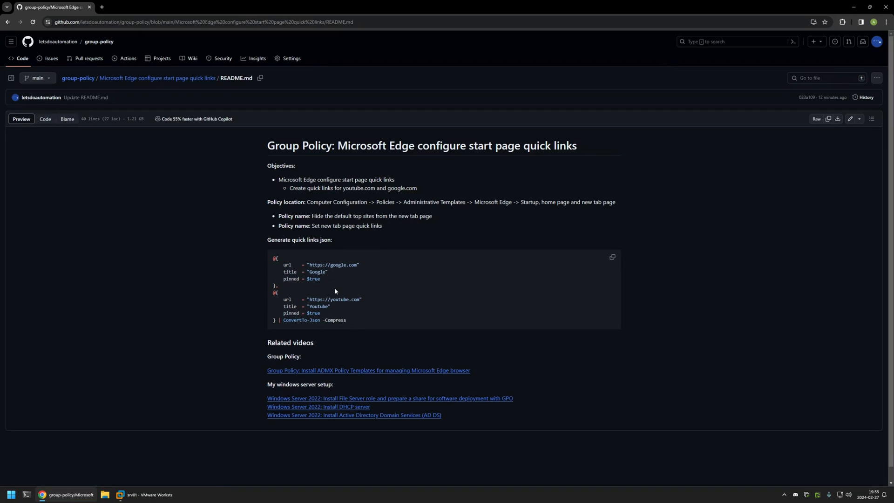
mouse_move(360, 270)
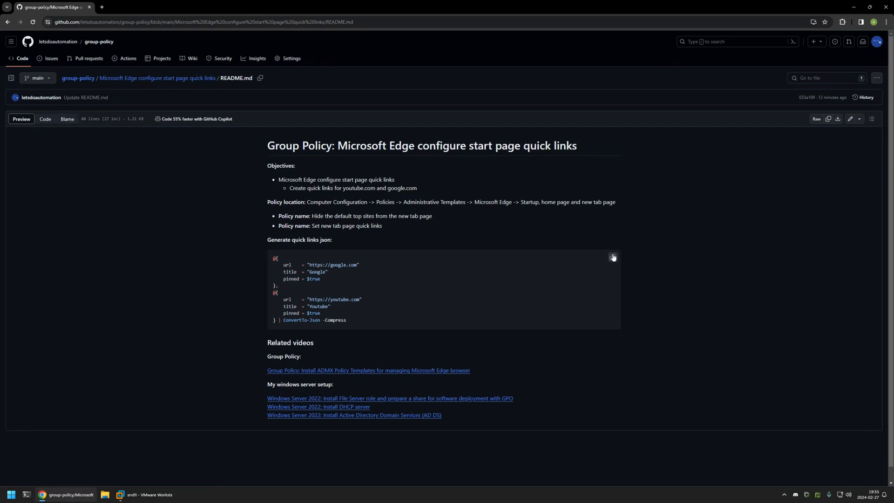
click(147, 494)
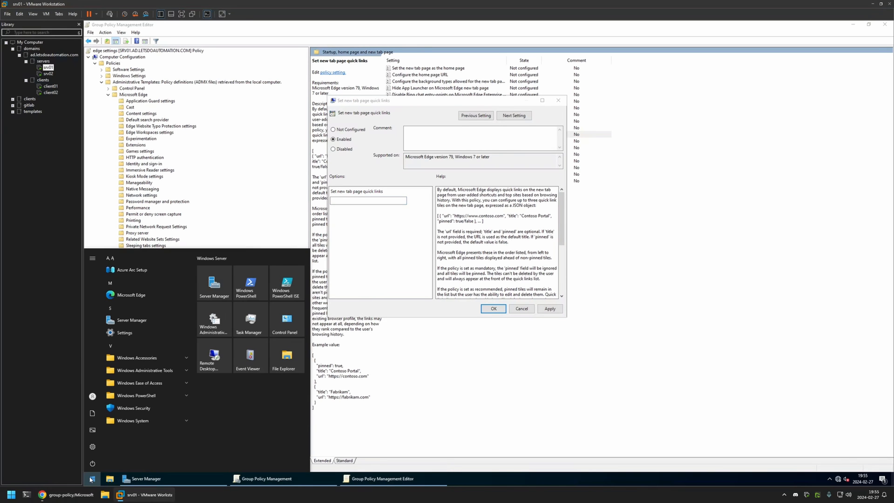
Launch PowerShell from Start and run the snippet to output the compact quick-links JSON.
text(power)
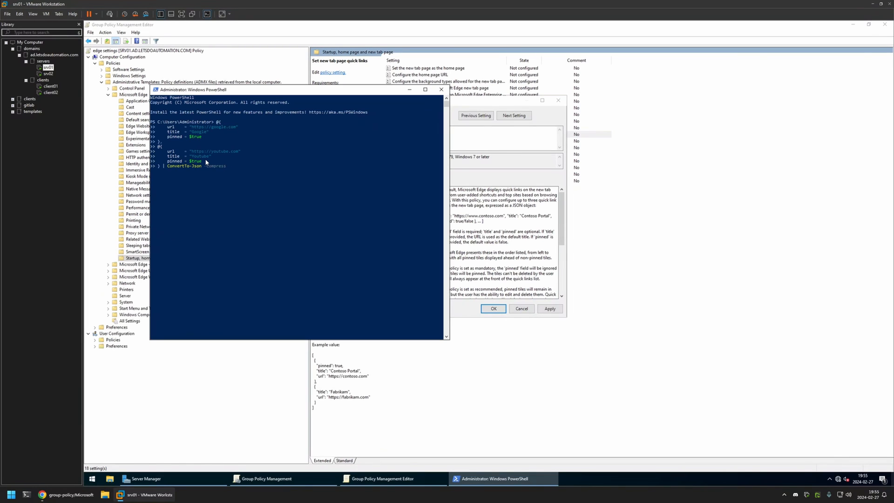
key(Return)
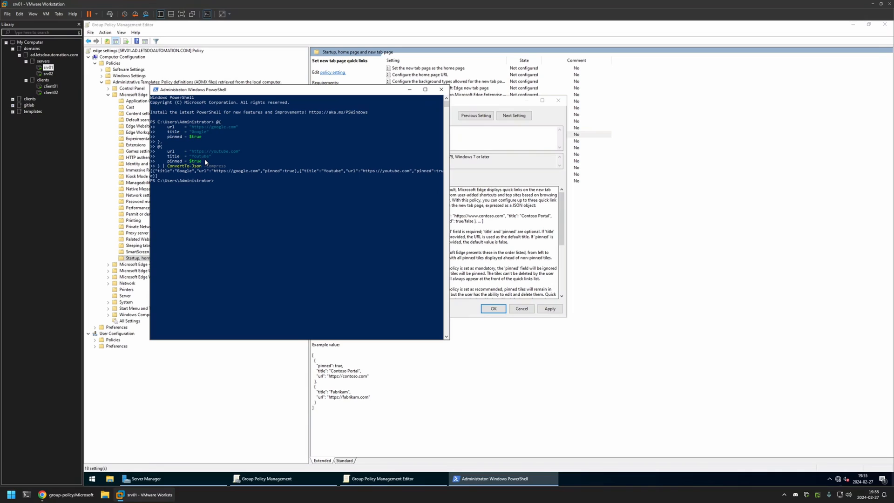
mouse_move(158, 182)
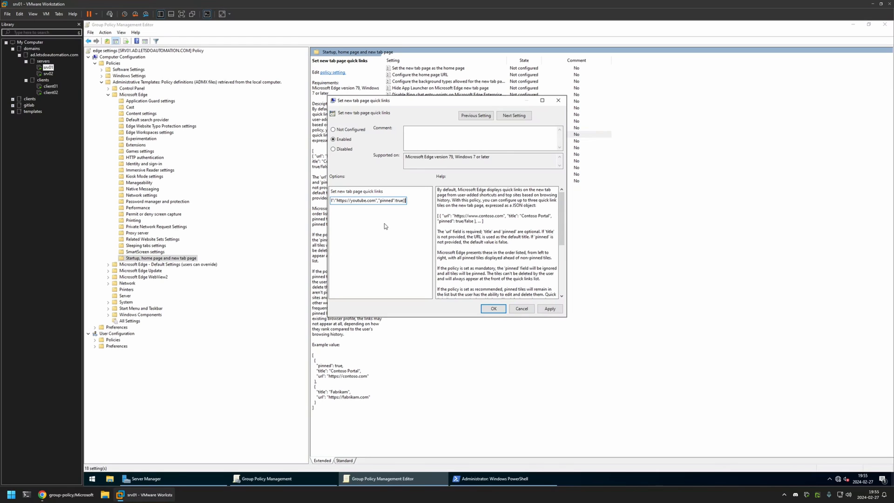
mouse_move(549, 308)
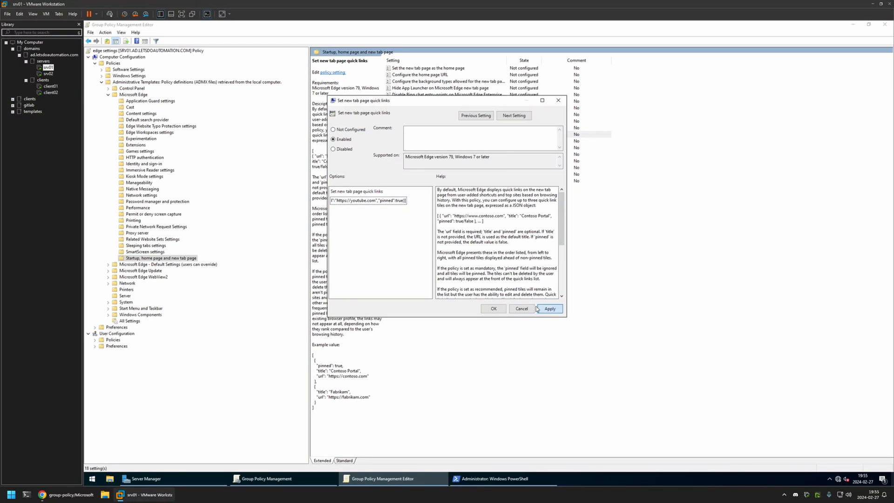
Save the quick links policy with the Google and YouTube JSON and close the editor.
click(492, 308)
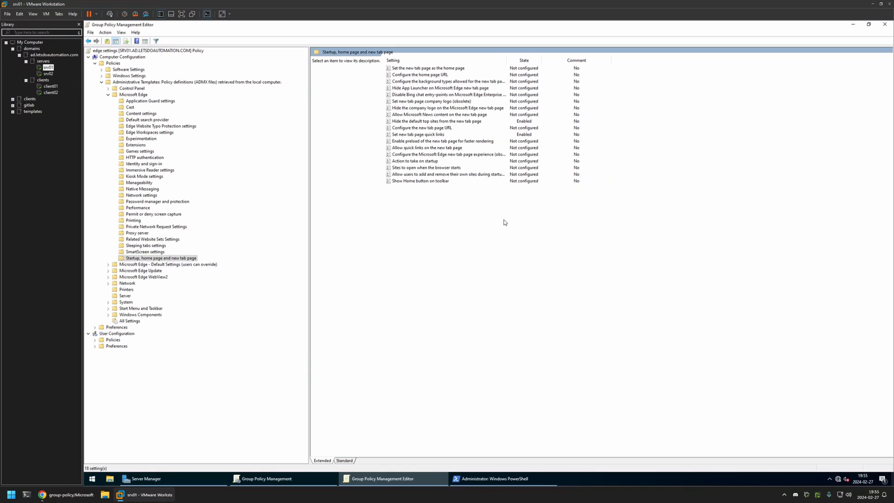
click(382, 479)
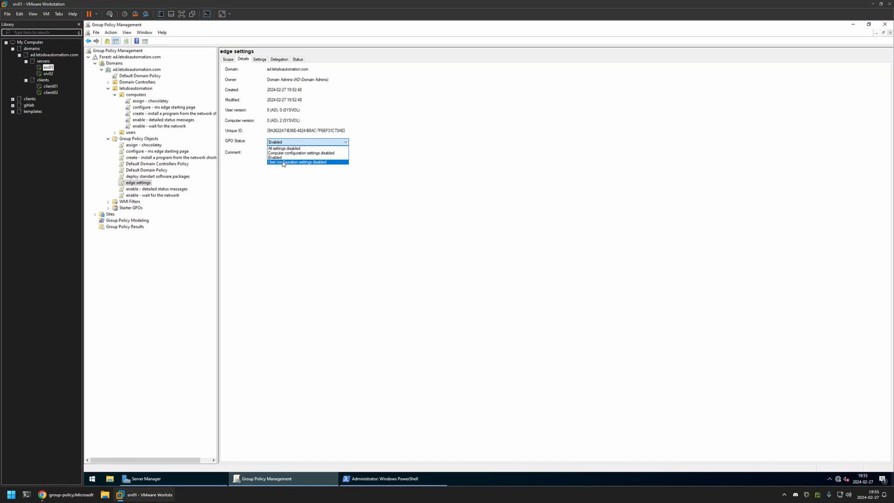
Set the GPO status to 'User configuration settings disabled' and view the computers OU.
click(296, 162)
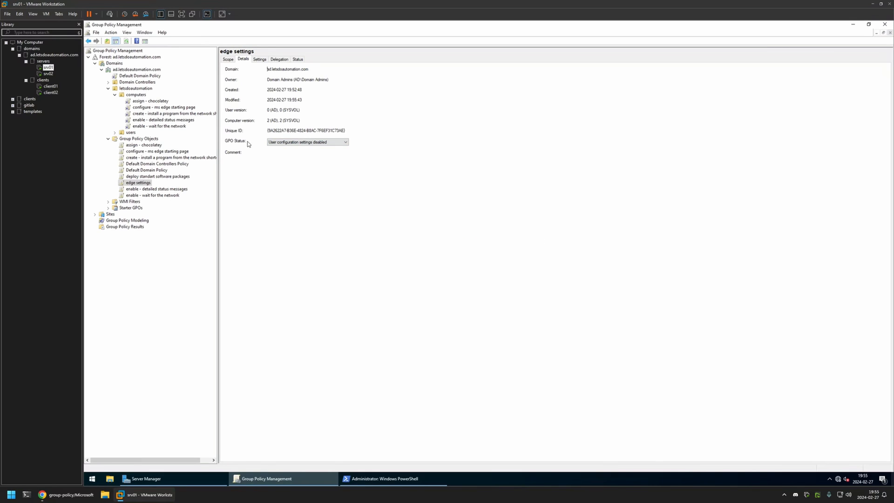
mouse_move(258, 144)
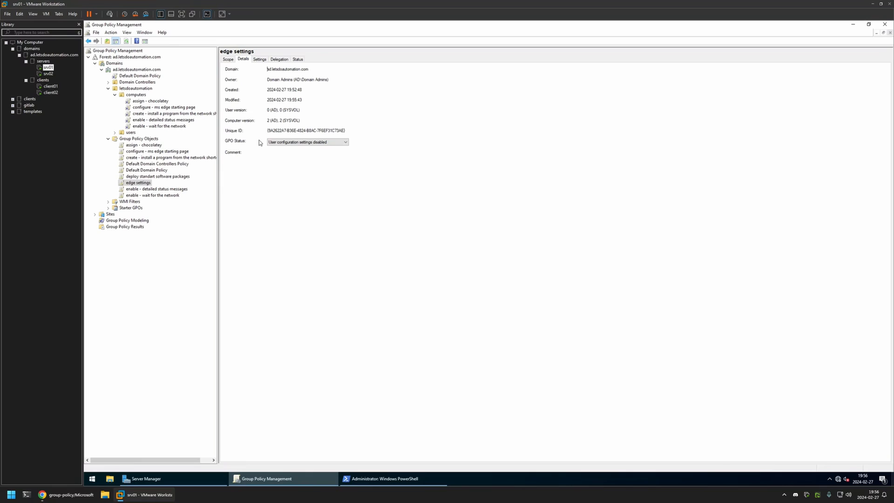
click(136, 95)
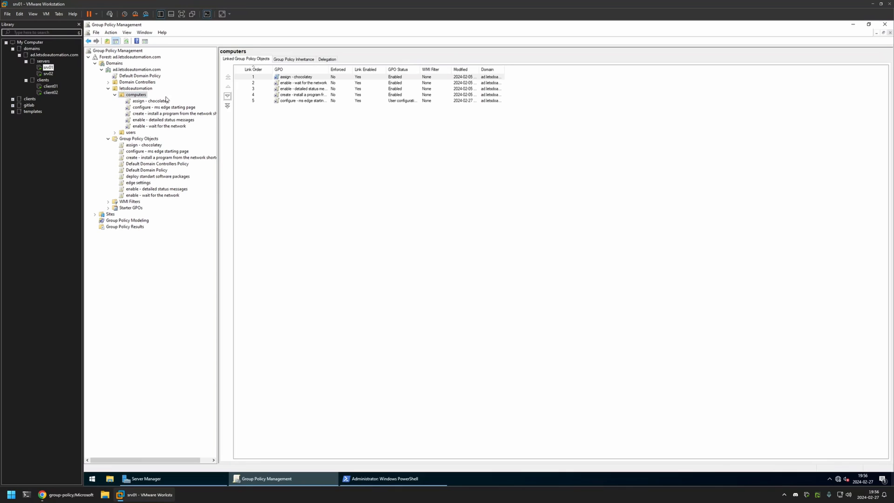
mouse_move(165, 92)
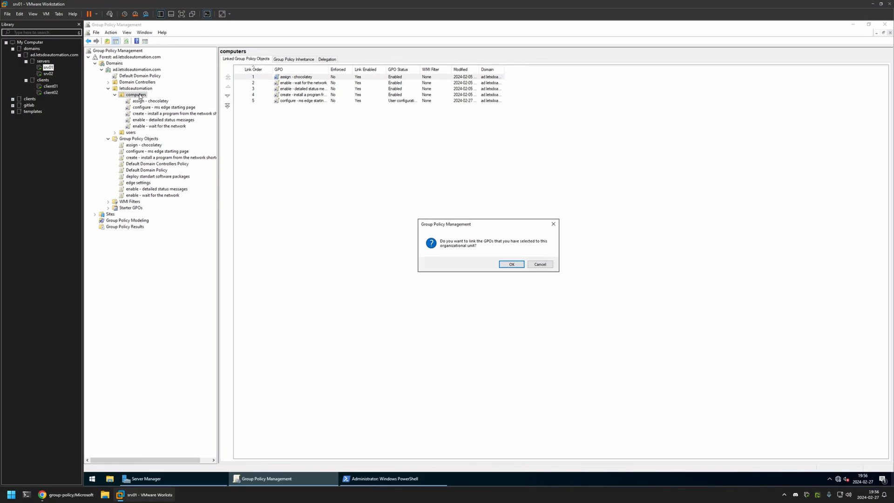
Confirm linking the 'edge settings' GPO to the computers OU.
click(511, 263)
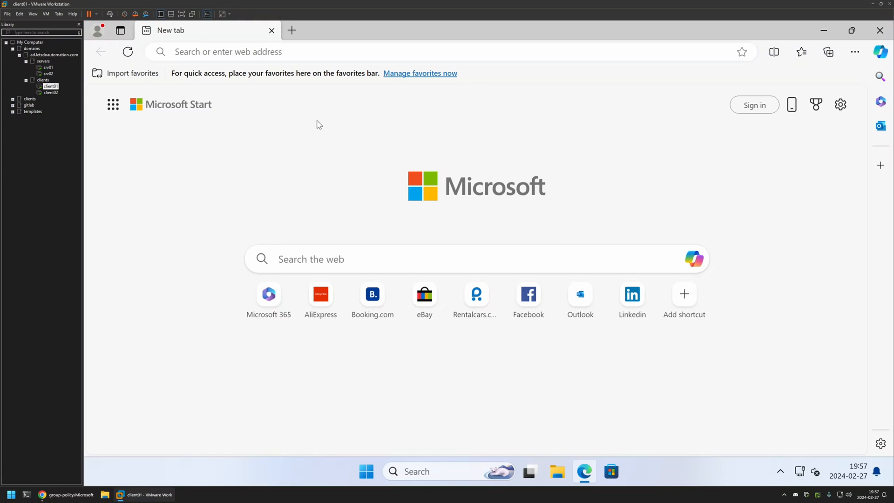
mouse_move(505, 350)
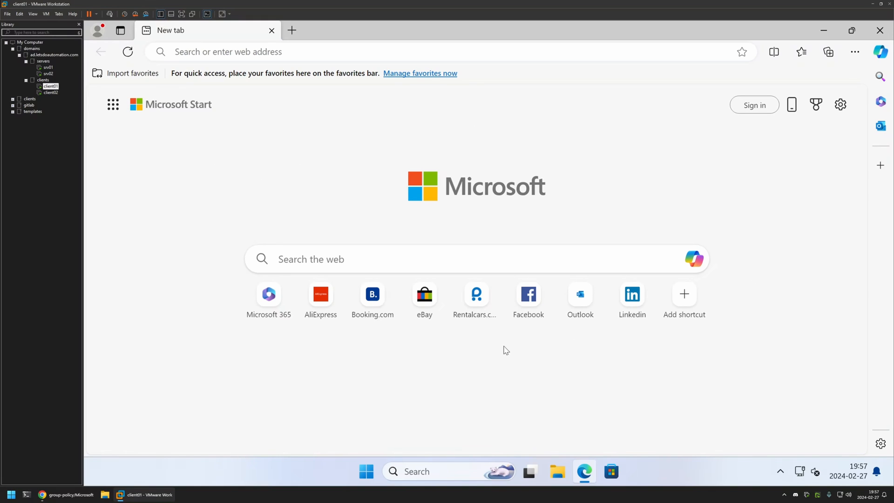
mouse_move(798, 298)
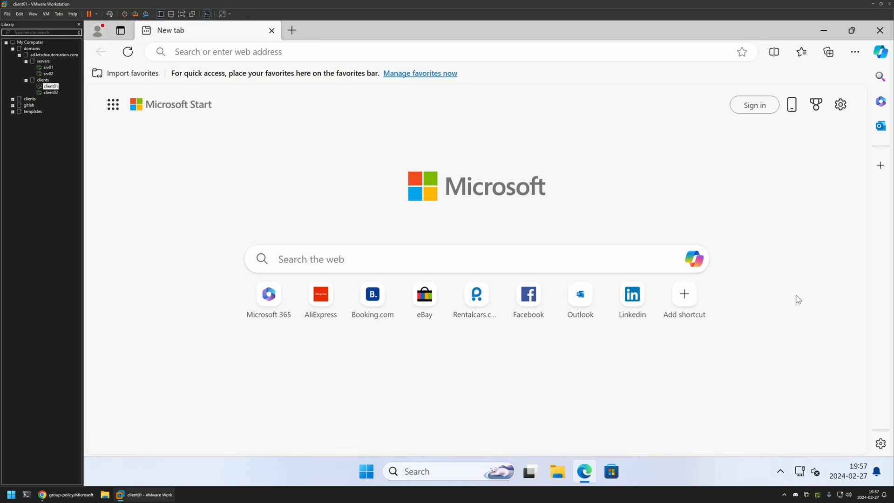
mouse_move(274, 350)
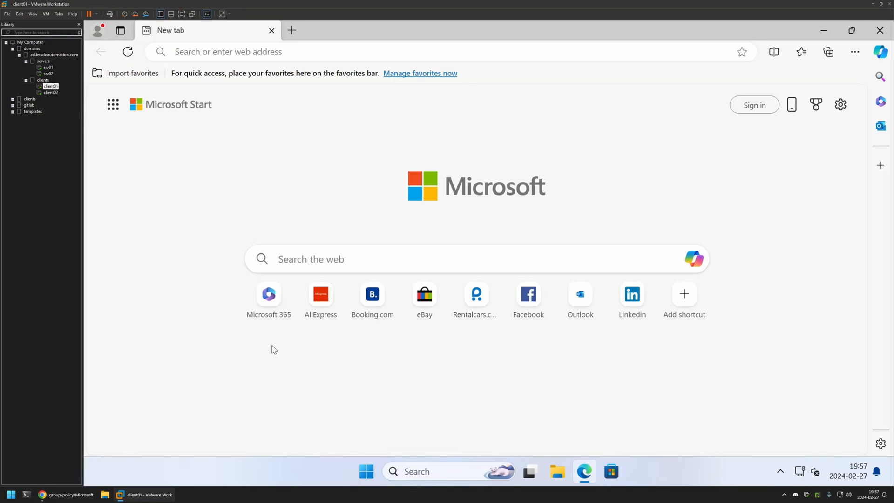
mouse_move(373, 455)
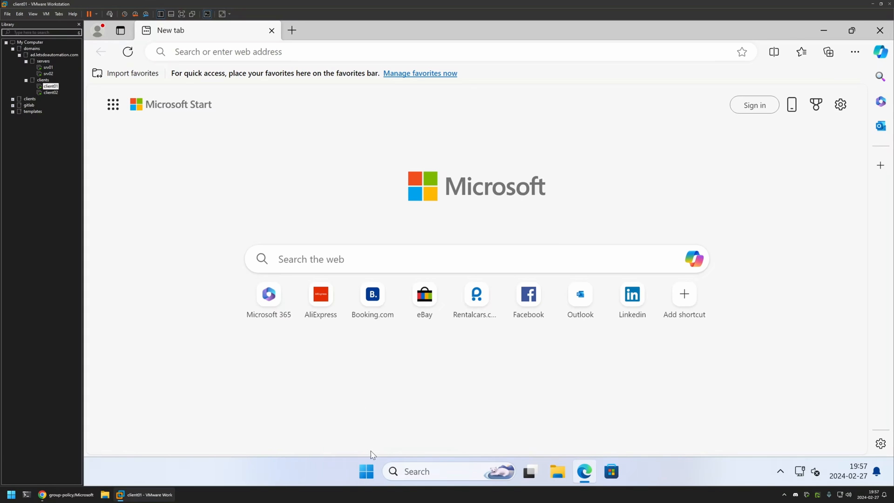
Launch cmd from Start and run gpupdate to refresh group policy on the client.
text(cmd)
text(g)
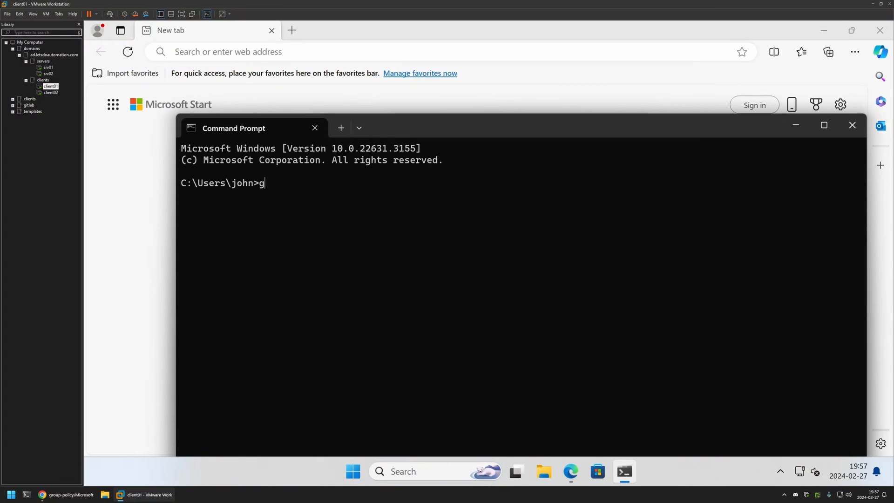
text(pupdate)
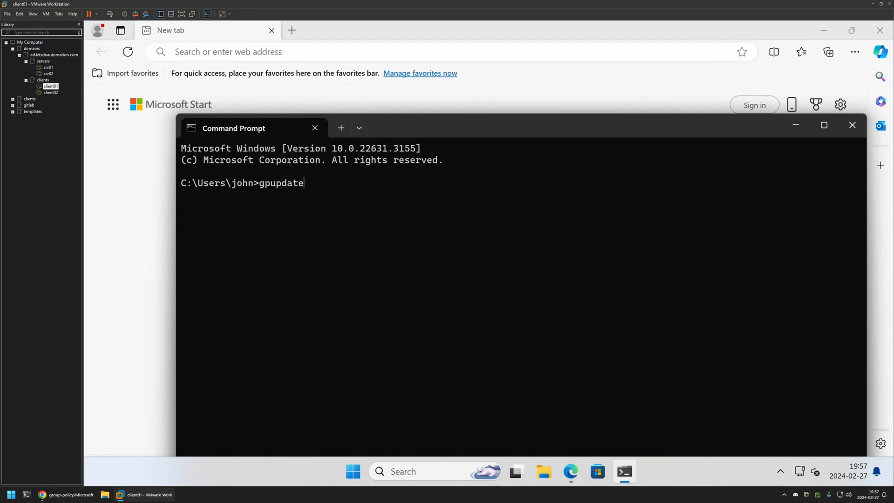
key(Return)
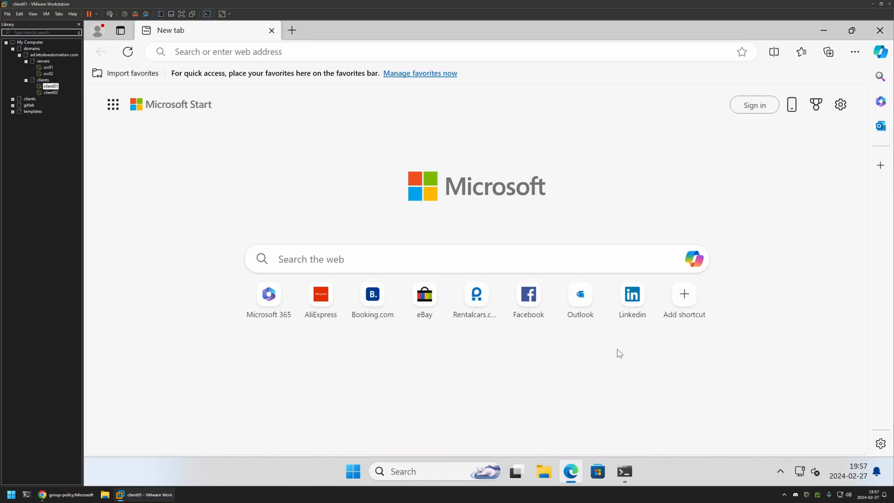
mouse_move(492, 342)
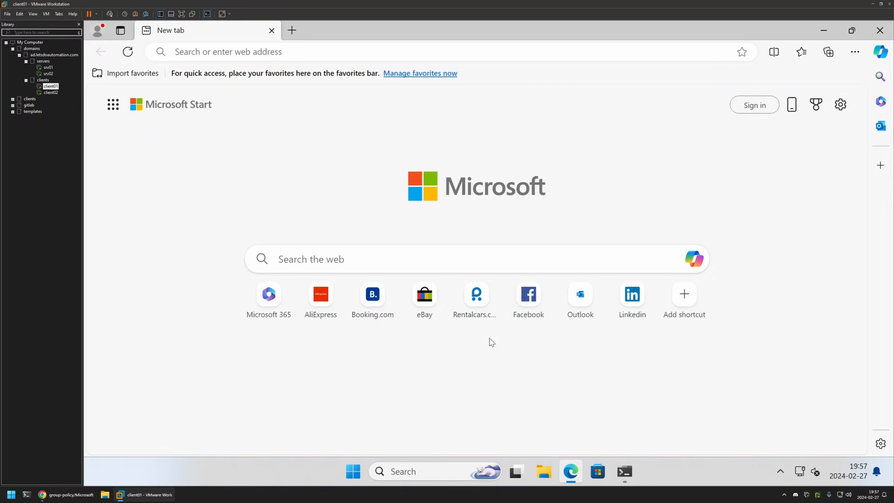
mouse_move(418, 341)
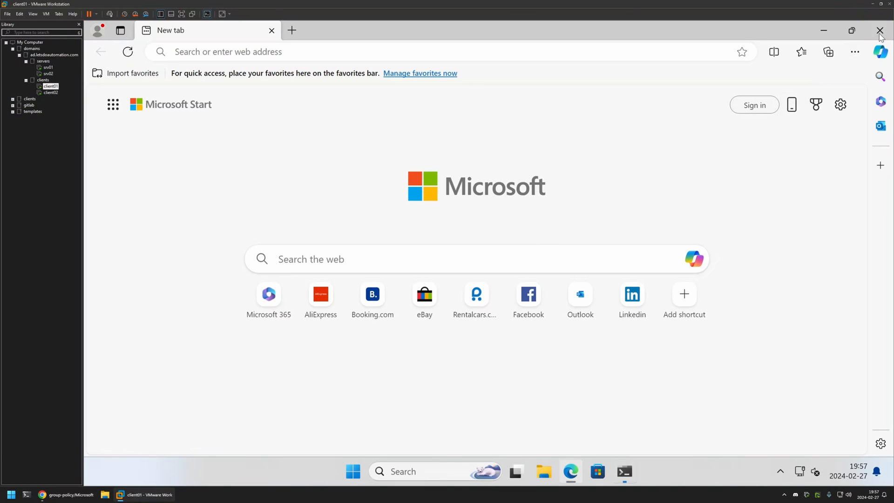
Restart Edge so the new tab shows only the Google and Youtube quick links.
click(399, 52)
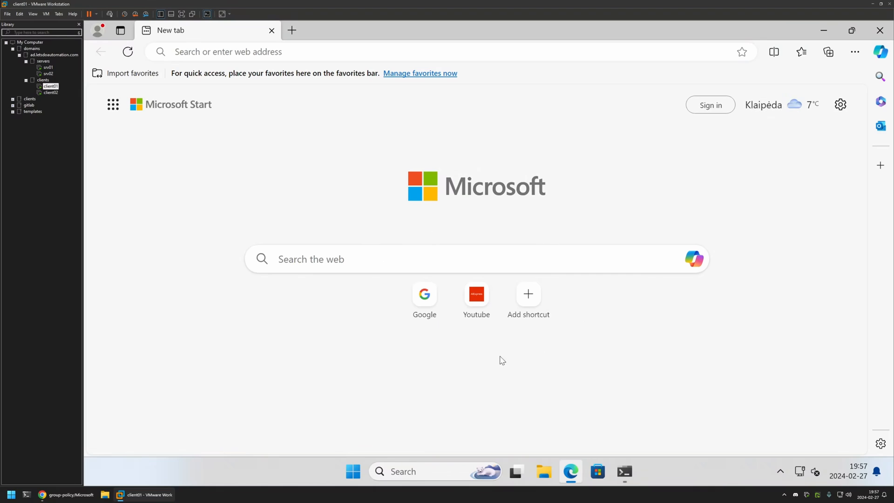
mouse_move(402, 349)
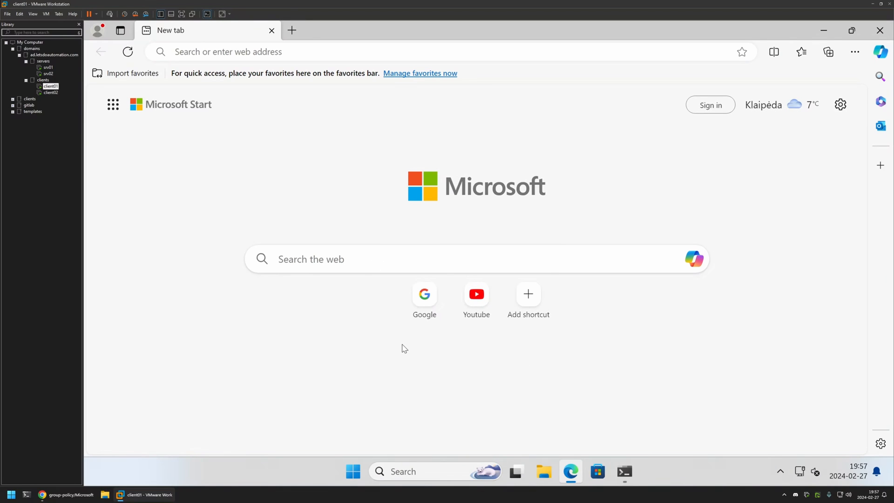
mouse_move(479, 277)
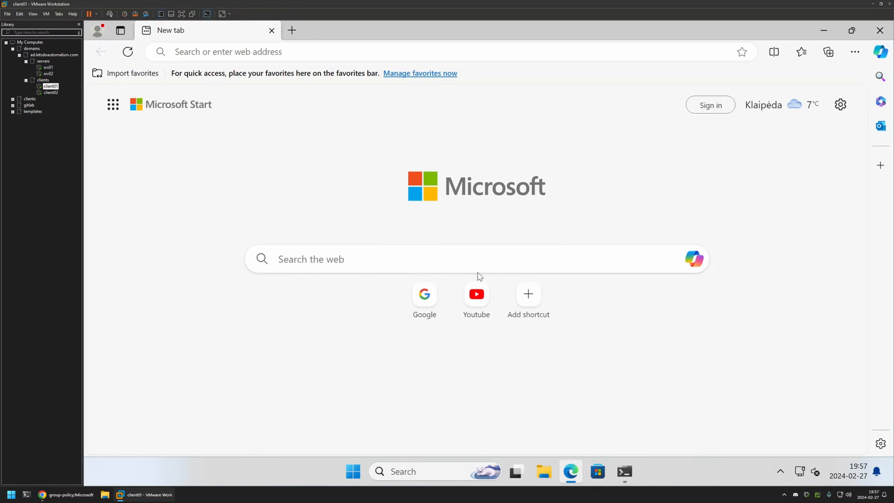
mouse_move(456, 341)
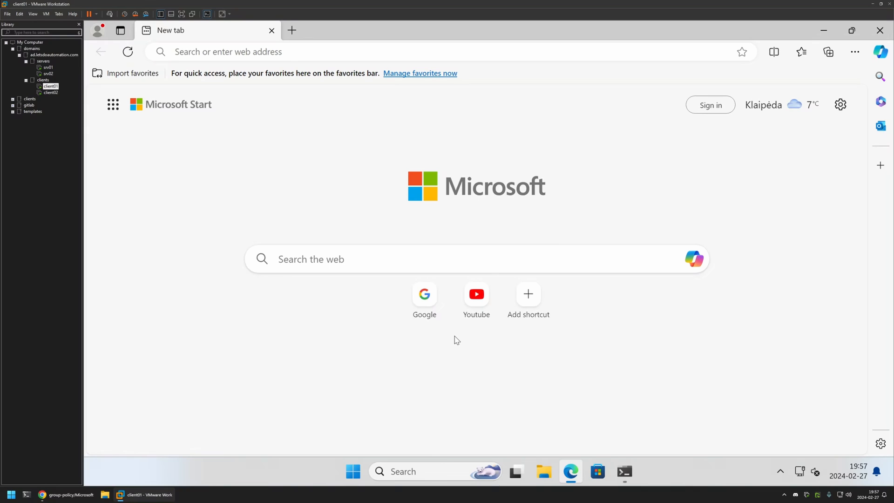